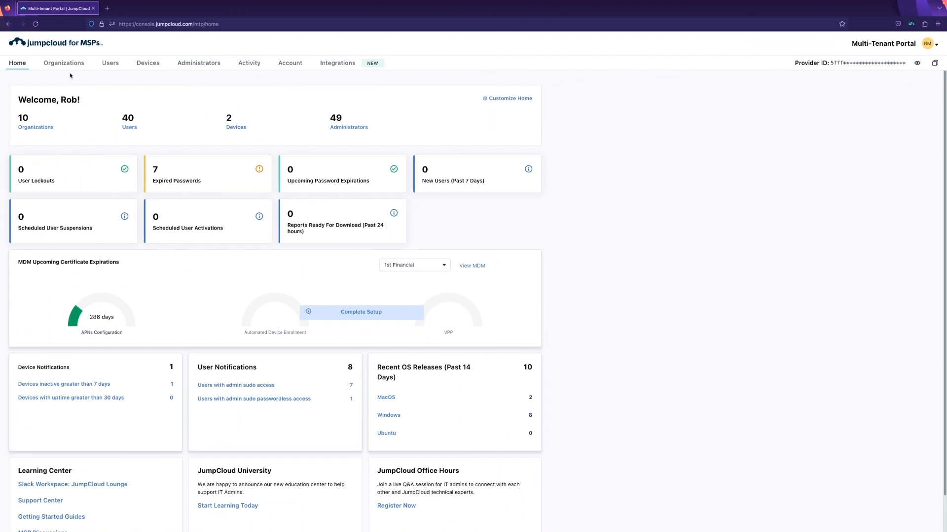
- Launch the 1st Financial organization and show its ten managed Windows software packages
left_click(63, 63)
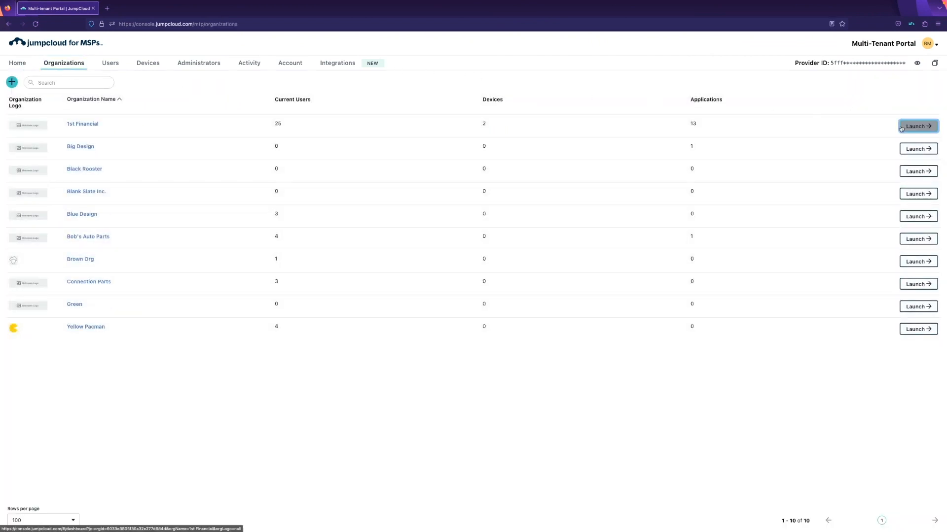
left_click(917, 126)
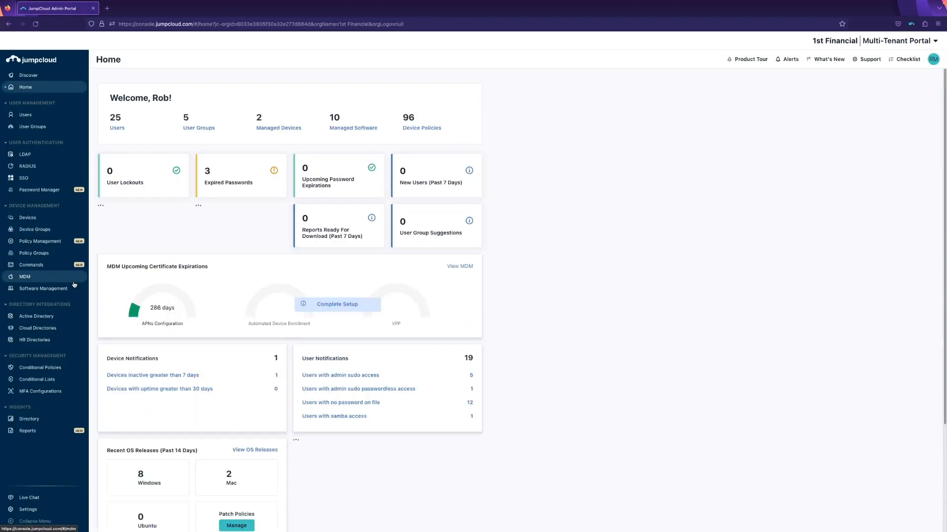
left_click(43, 288)
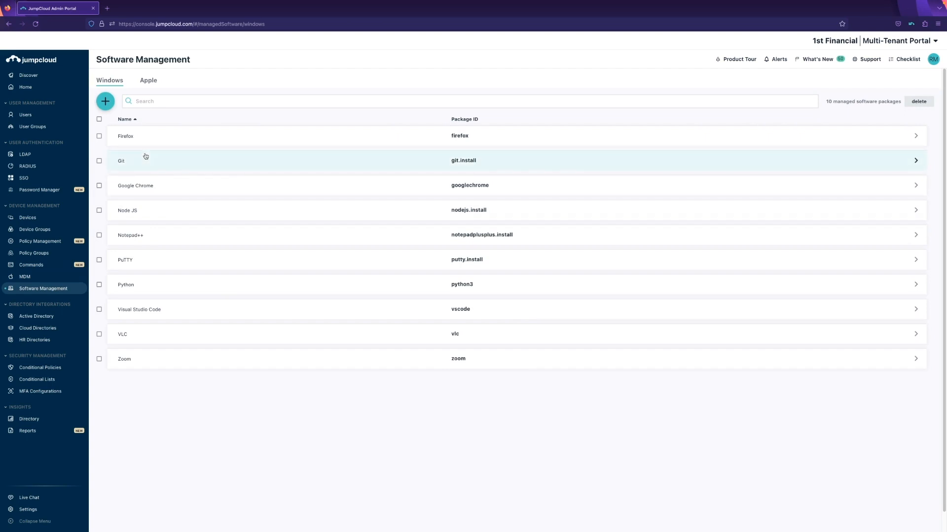
- Open the Firefox package details panel, set to install and stay up to date
left_click(125, 136)
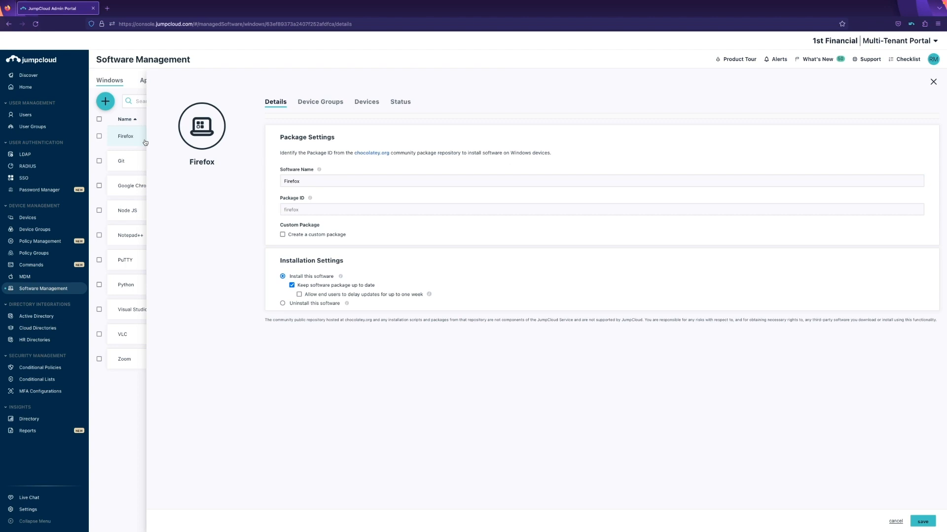
mouse_move(145, 145)
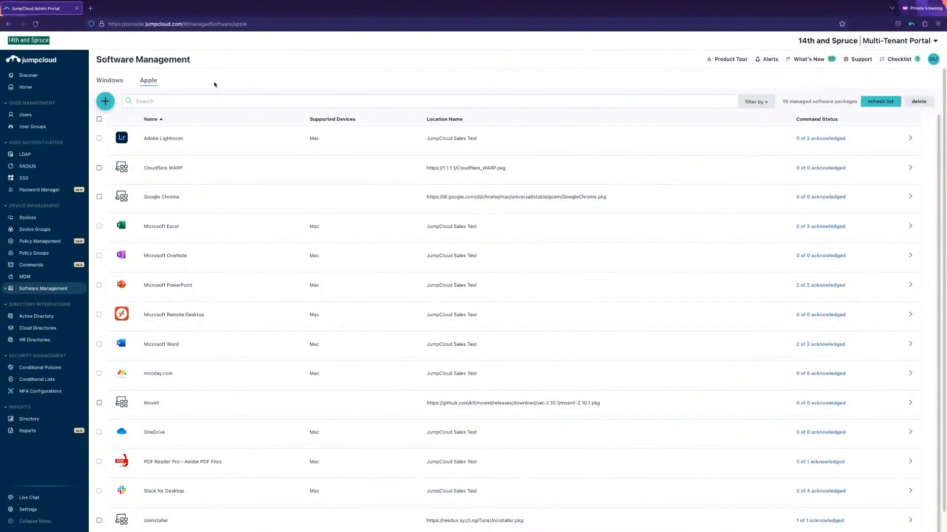
left_click(163, 138)
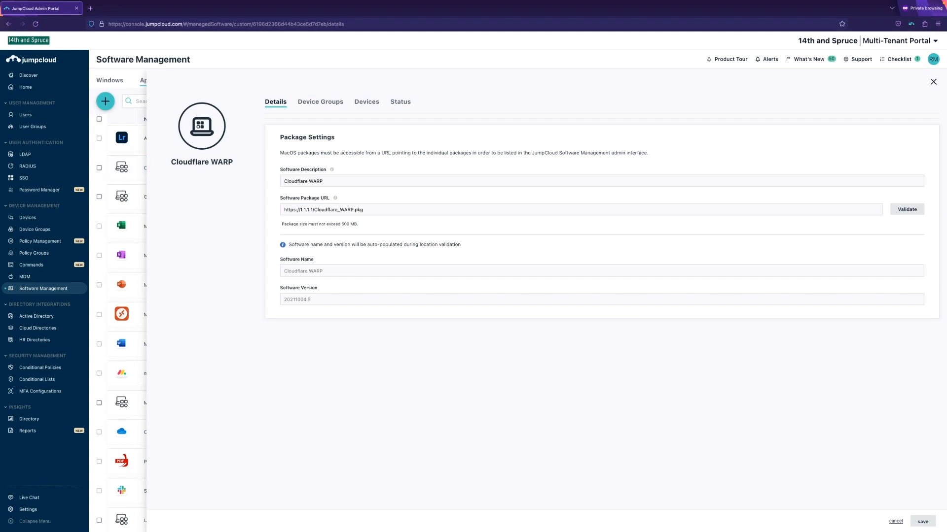
left_click(932, 81)
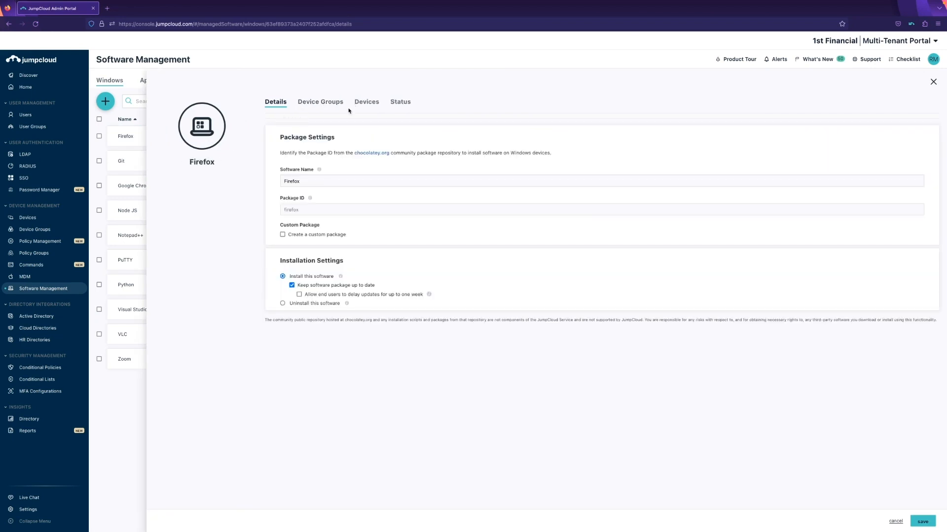
- Target Firefox at the Windows Dev Devices group, then open W11-vm's device details
left_click(366, 101)
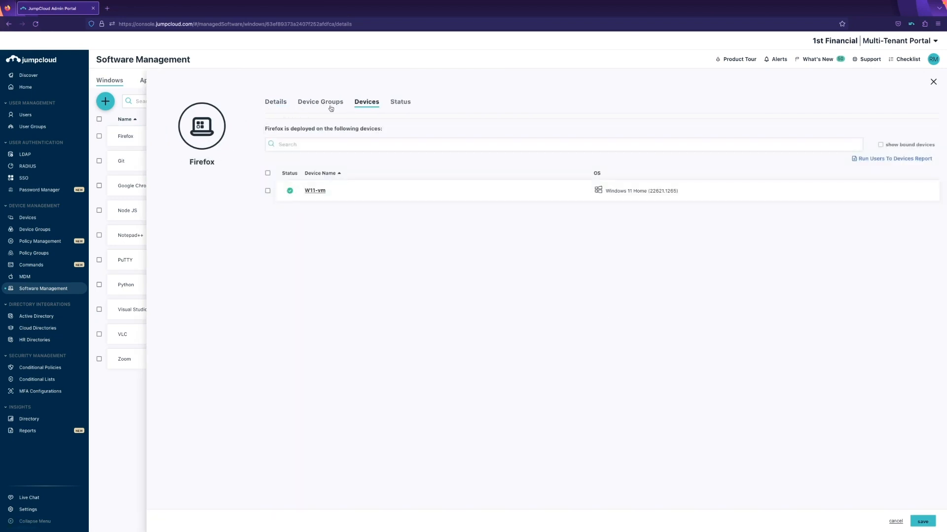
left_click(320, 101)
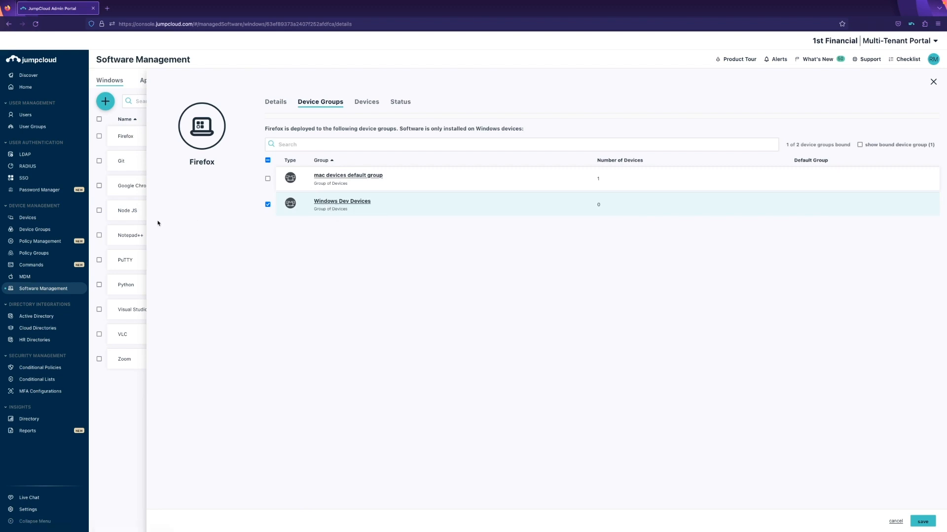
mouse_move(205, 228)
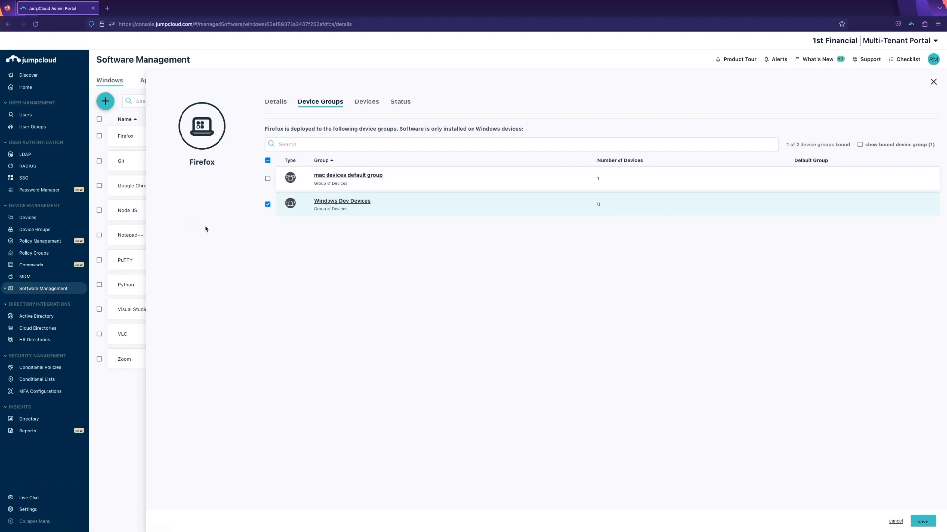
left_click(27, 218)
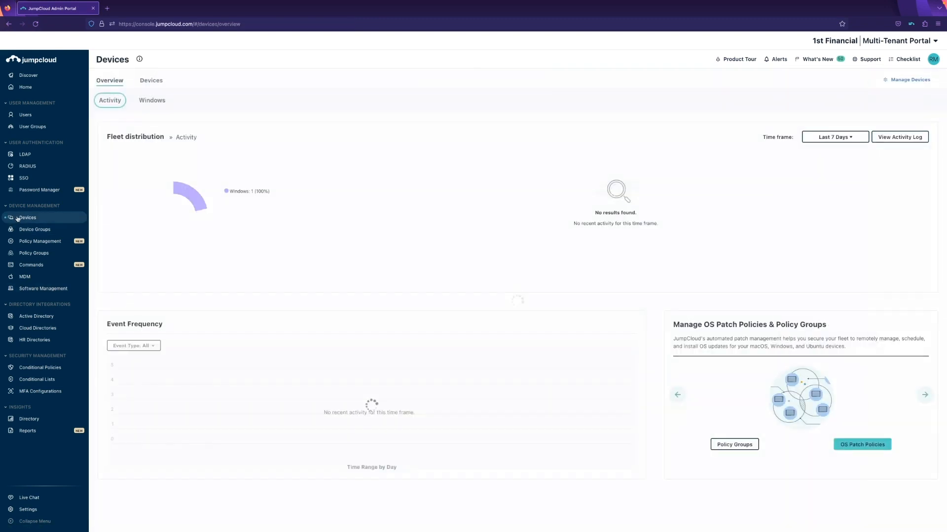
left_click(150, 80)
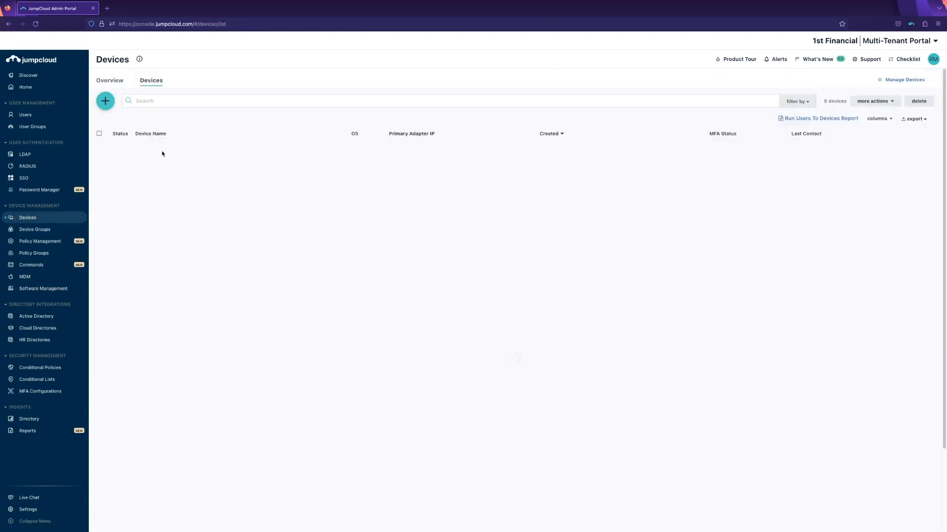
left_click(141, 151)
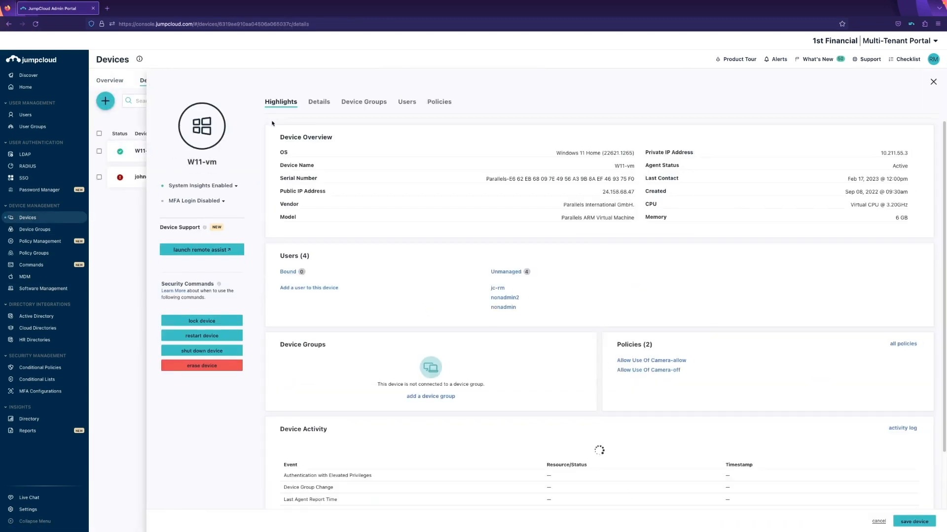
- Add W11-vm to Windows Dev Devices and view Git 2.39.2's successful install on it
left_click(363, 101)
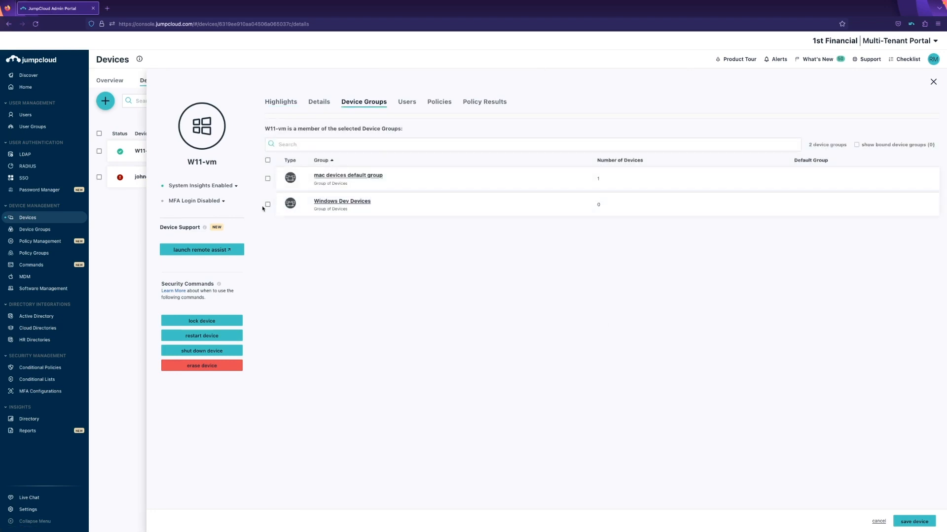
left_click(267, 204)
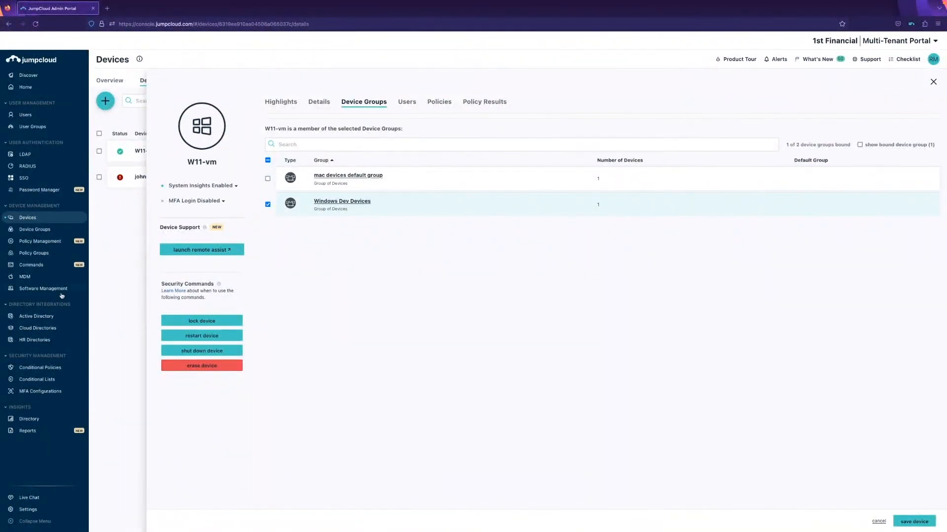
left_click(43, 288)
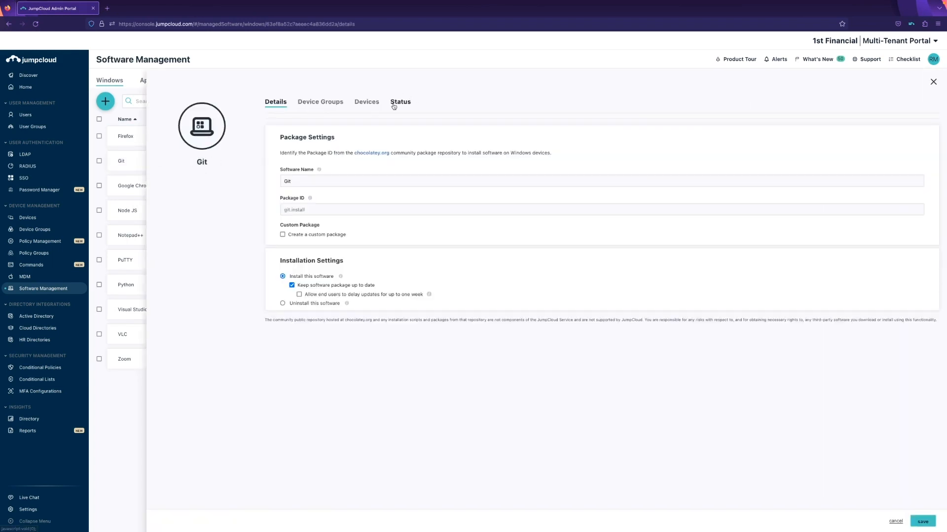
left_click(400, 102)
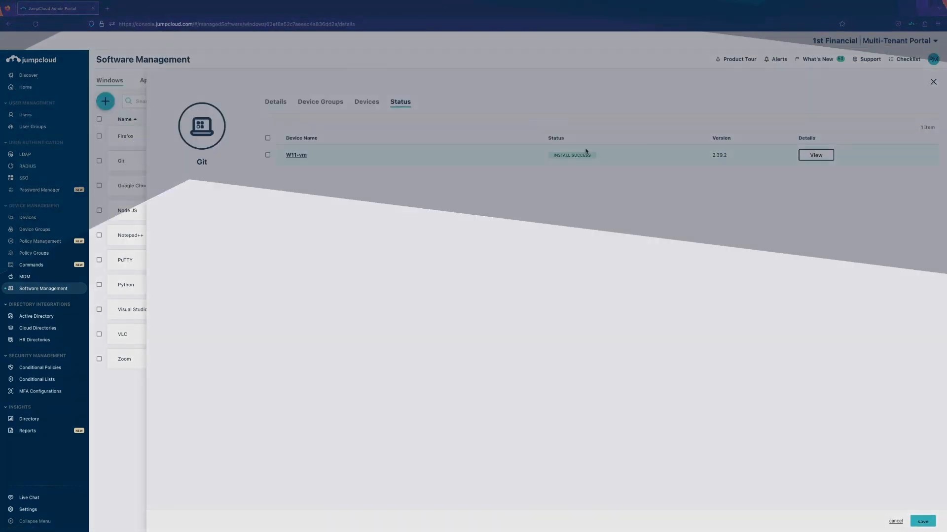